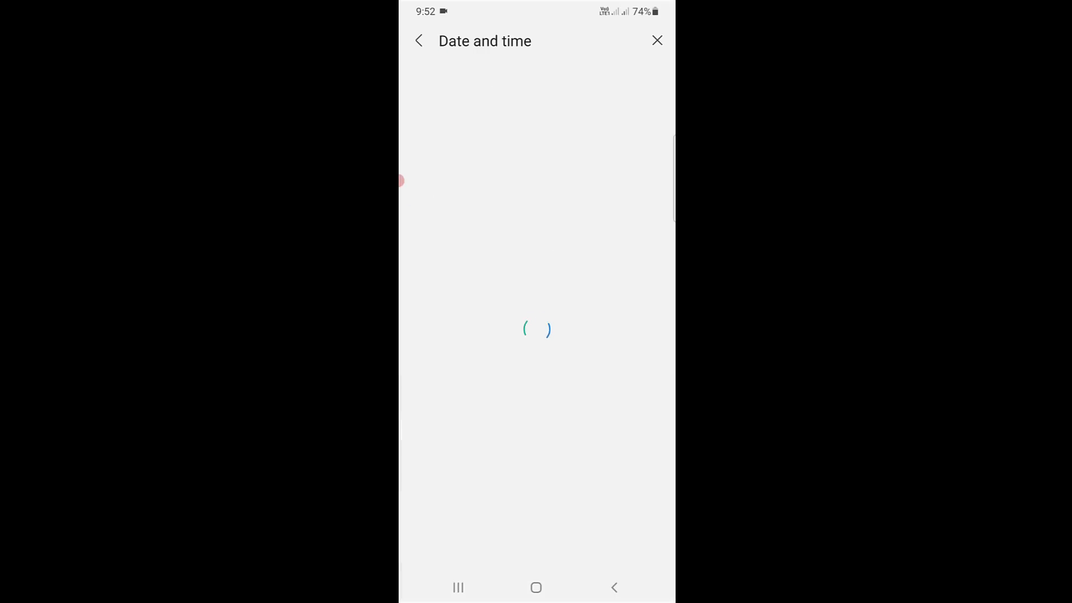
Turn on Automatic date and time so the phone uses network-provided time.
click(418, 41)
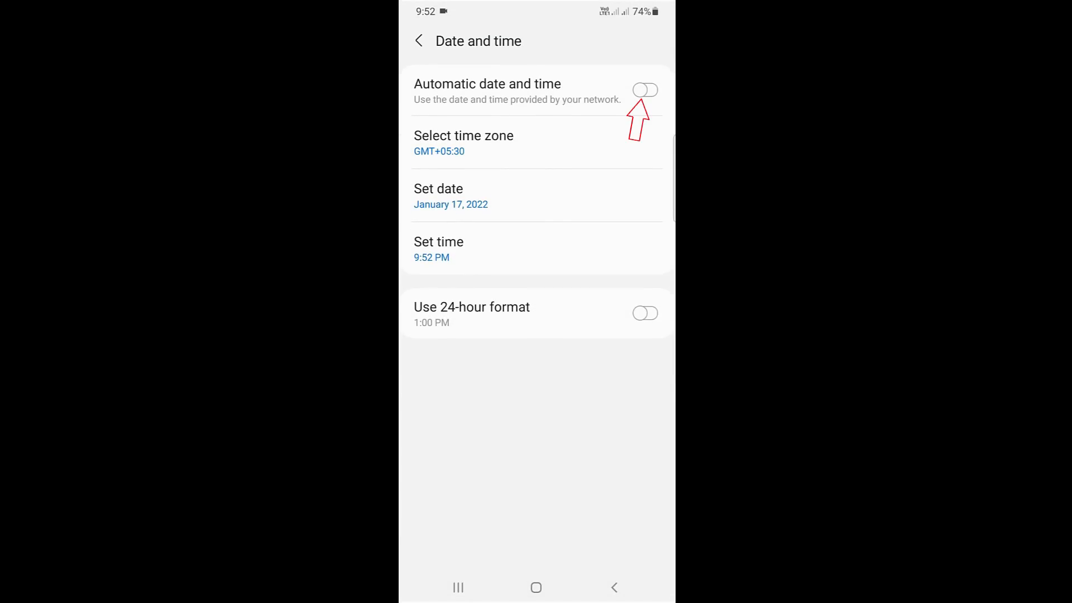
click(644, 89)
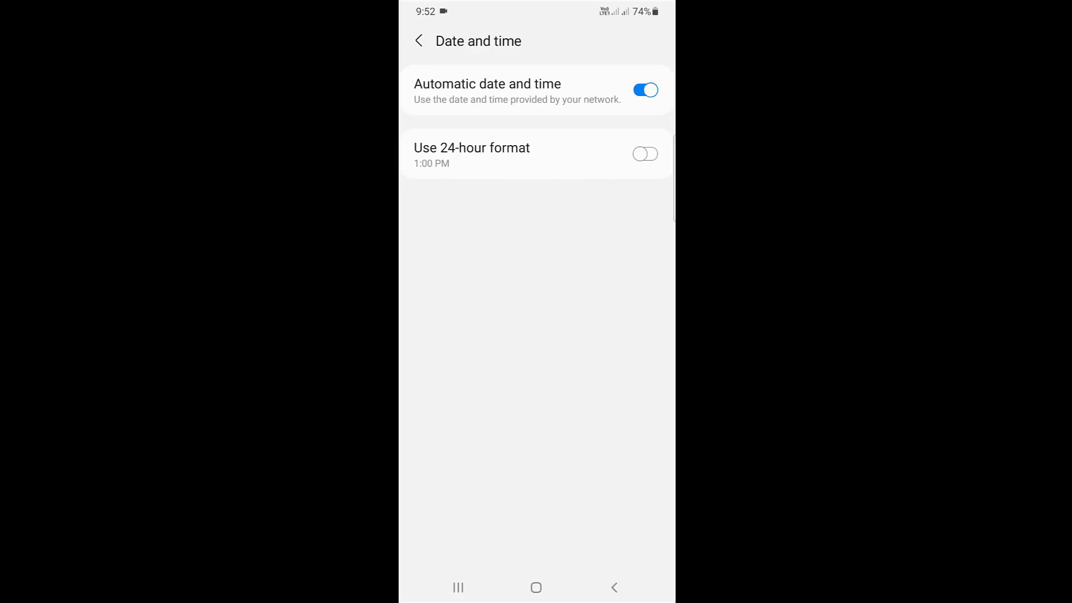
click(457, 587)
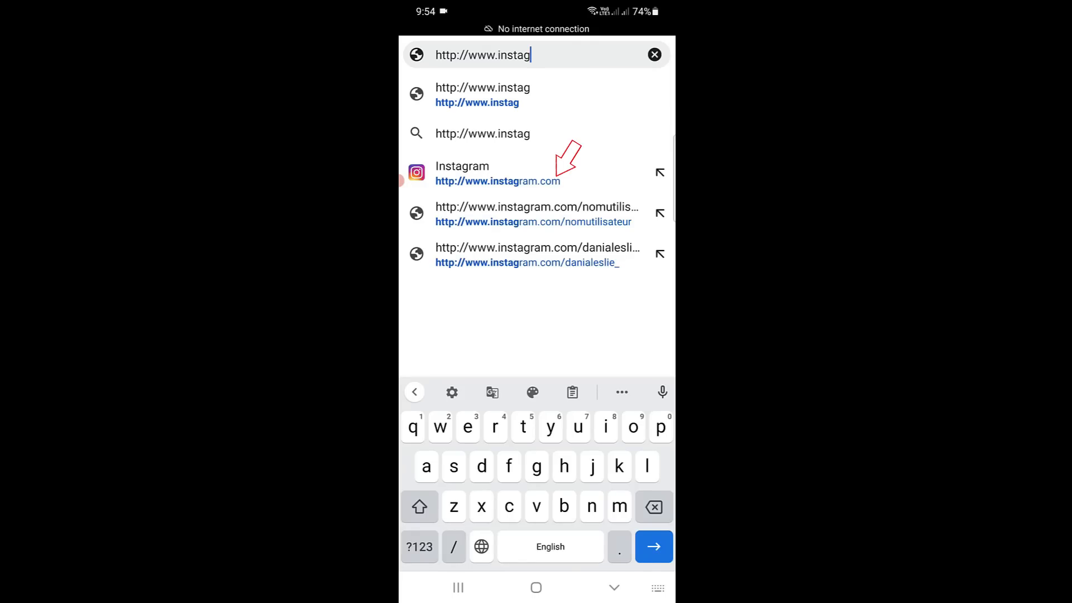
Go to instagram.com in Chrome and bring up the login form.
click(497, 173)
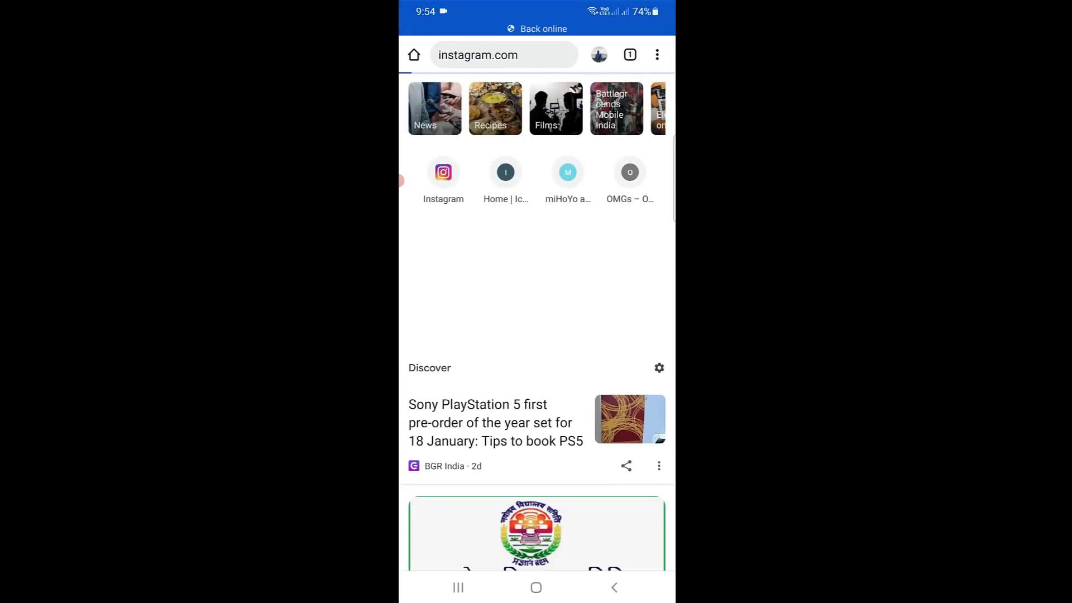
click(442, 172)
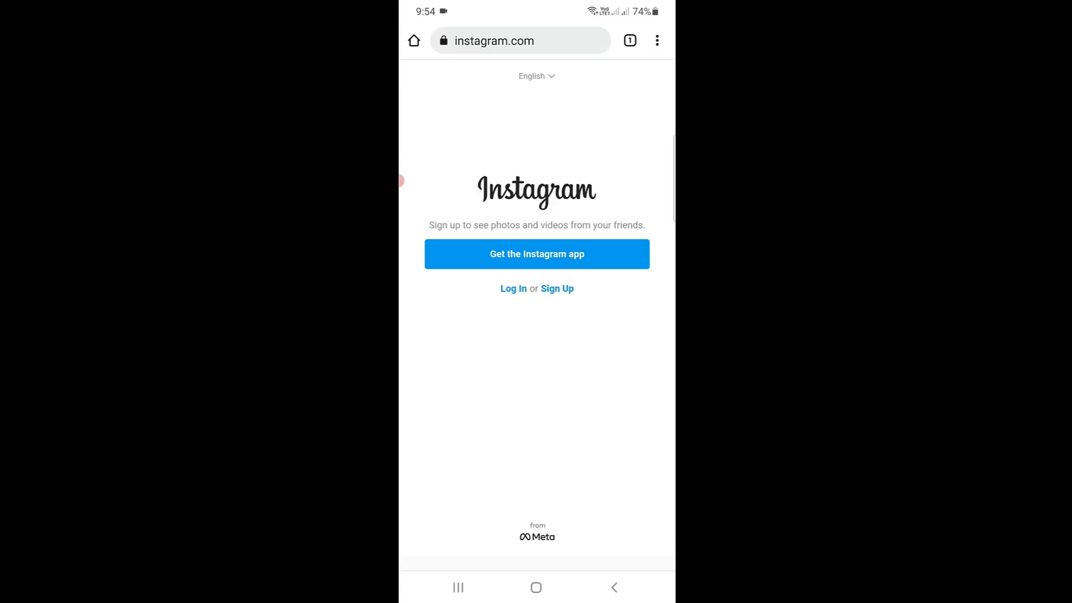
click(512, 288)
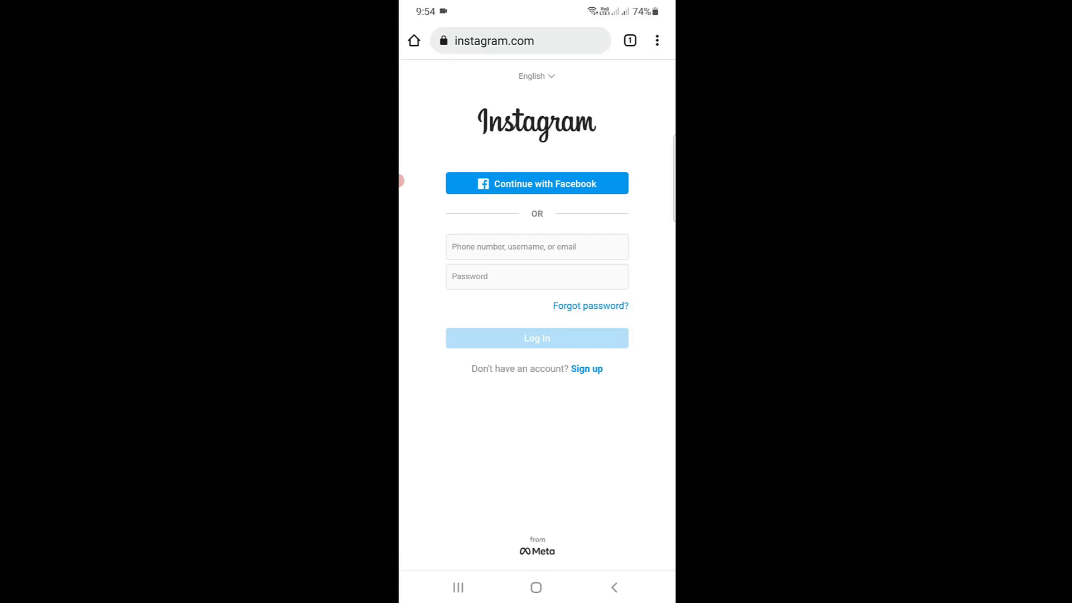
Enter the account username and password, log in, and decline saving the password.
click(536, 247)
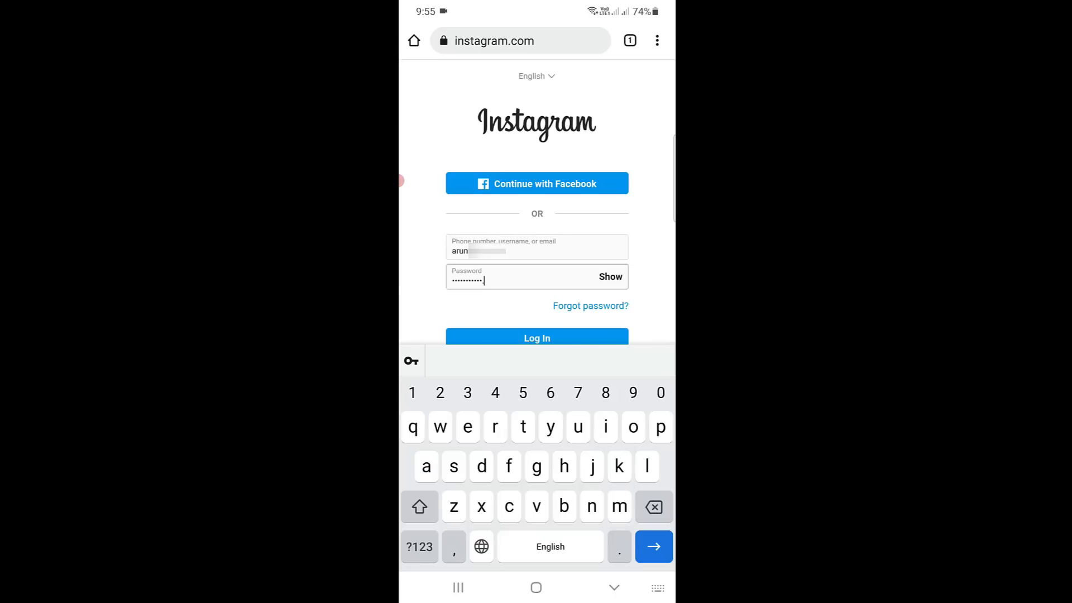
click(537, 338)
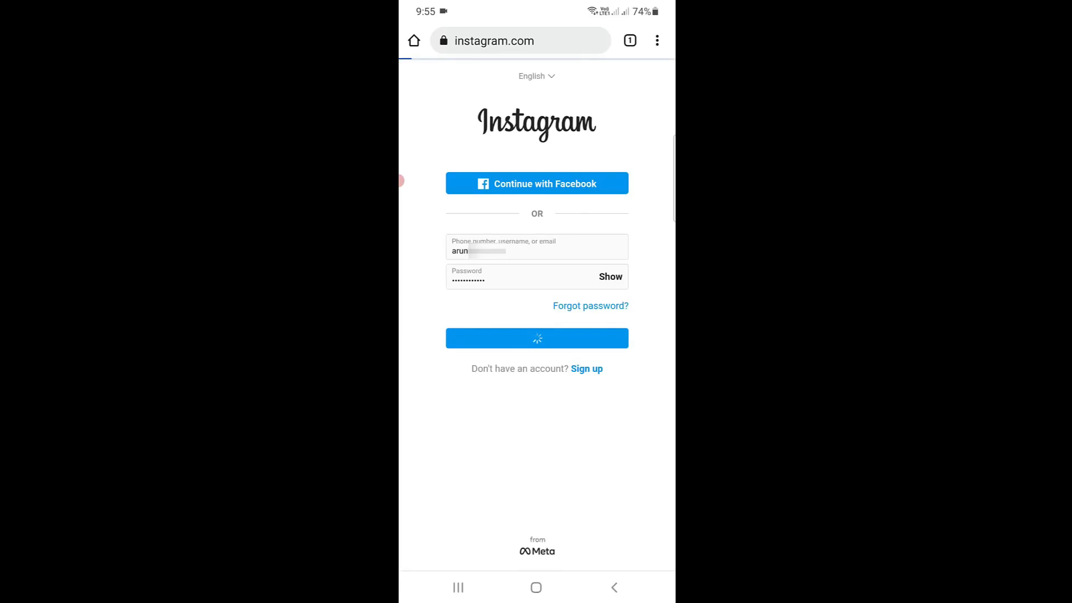
click(537, 338)
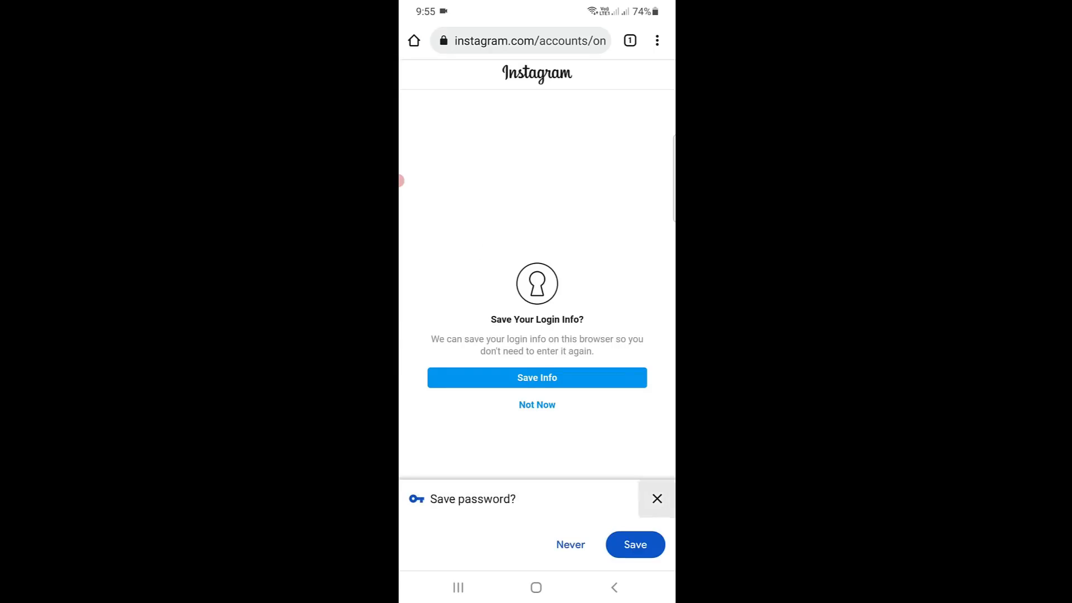
click(656, 499)
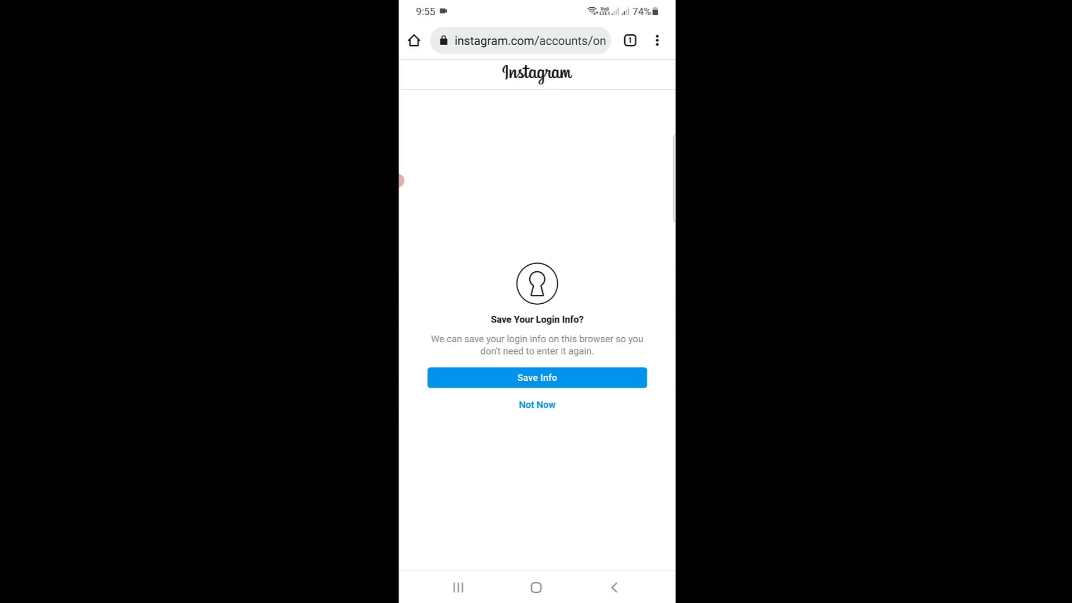
click(536, 587)
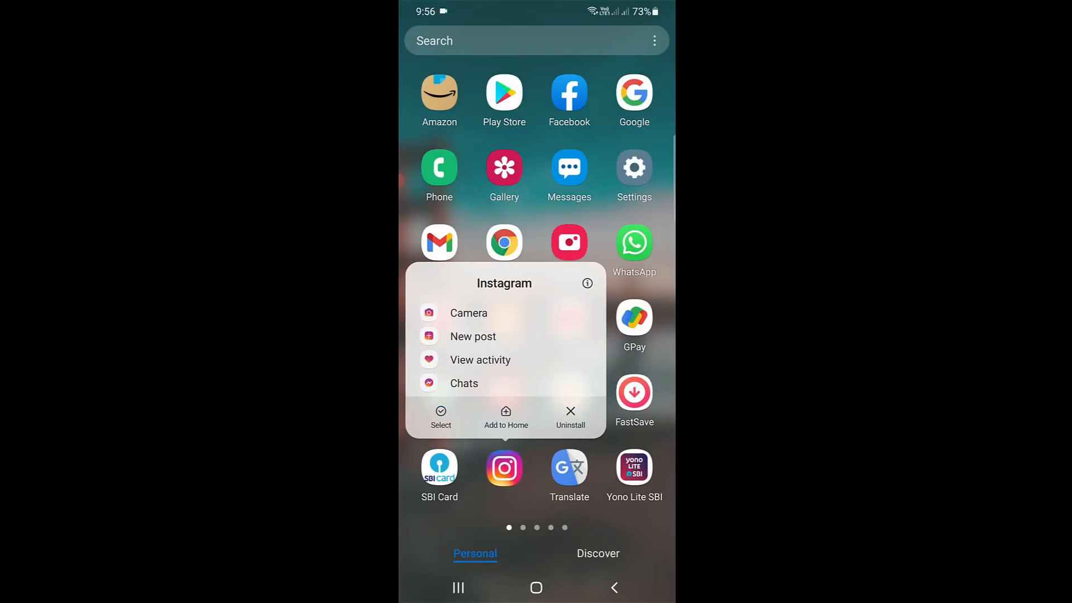
Clear Instagram's app data and cache from its Storage page in Settings.
click(587, 283)
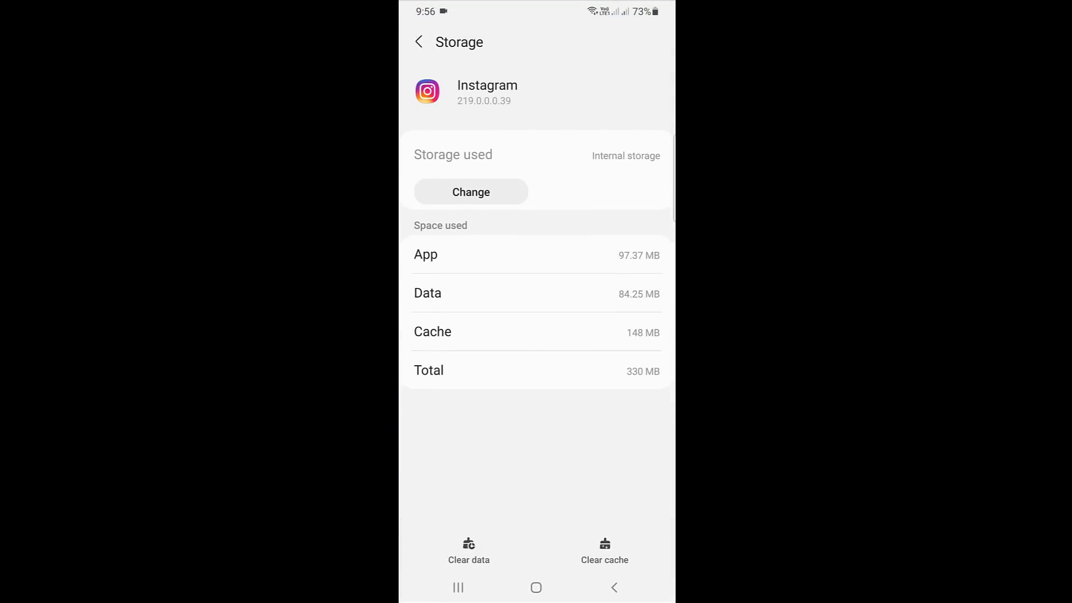
click(469, 551)
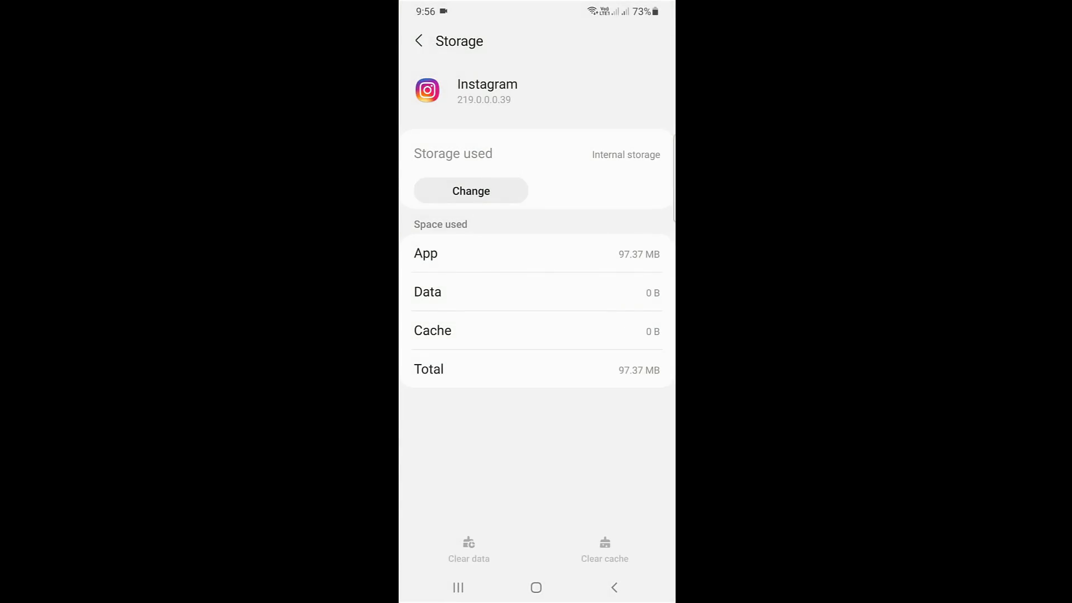
click(536, 587)
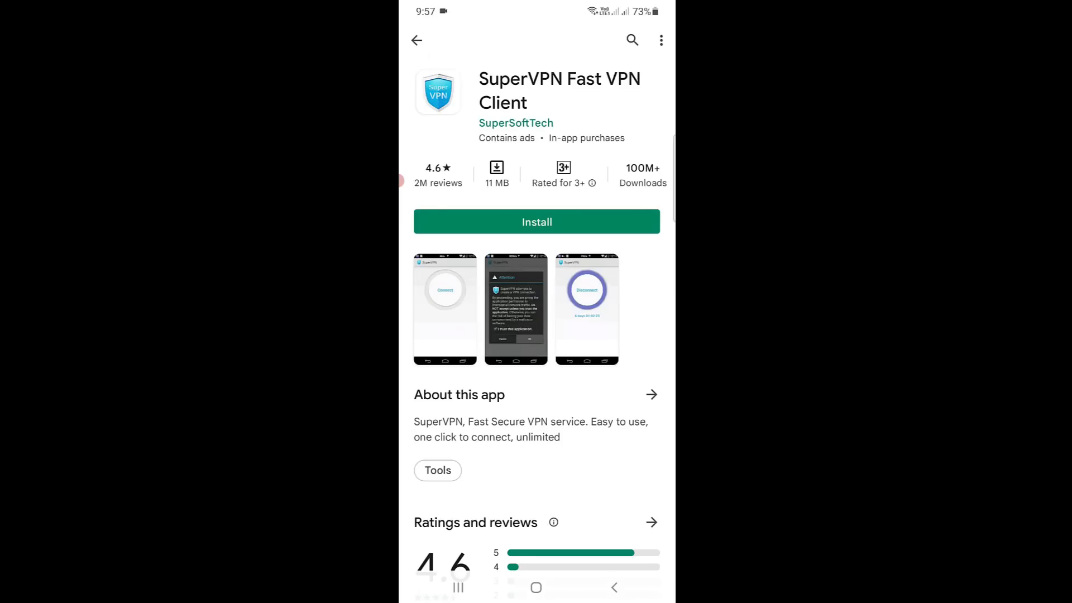
Install SuperVPN Fast VPN Client from its Play Store page and launch it.
click(536, 222)
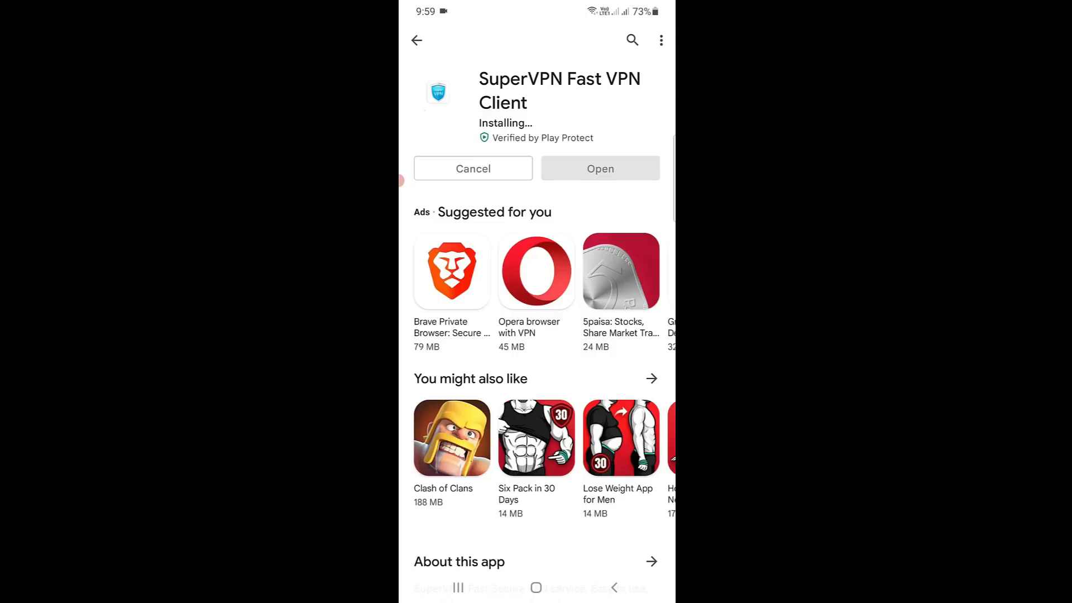
click(600, 168)
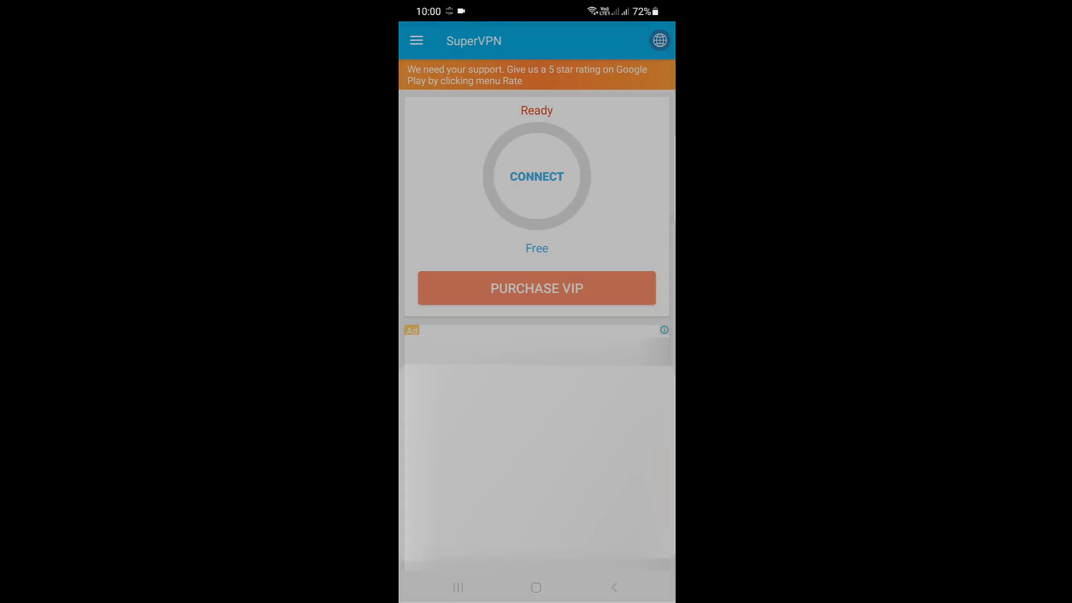
Connect SuperVPN, then go back to the phone's app list.
click(536, 177)
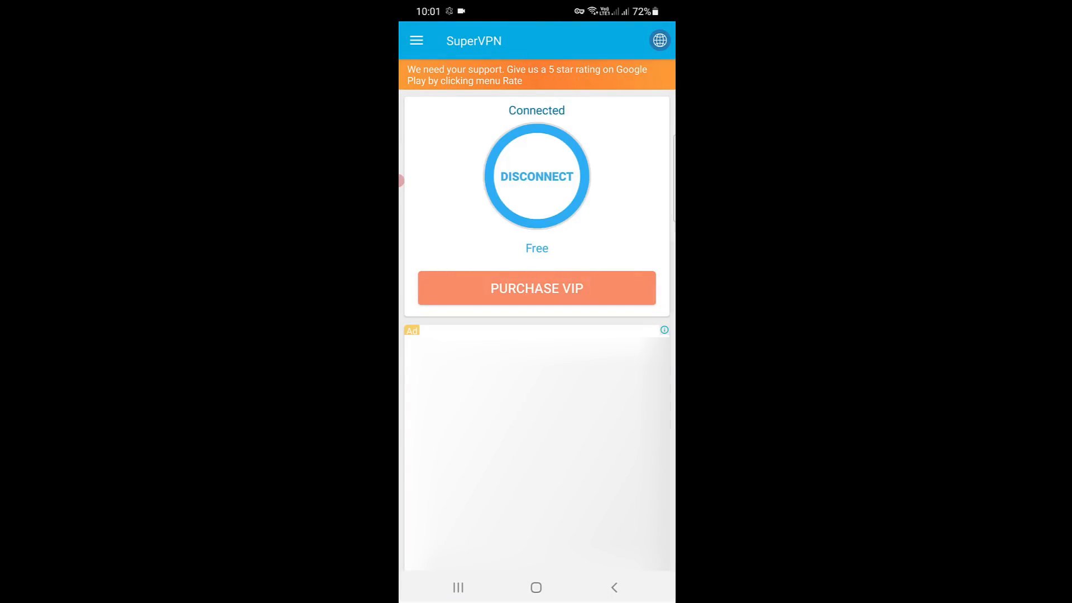
click(536, 587)
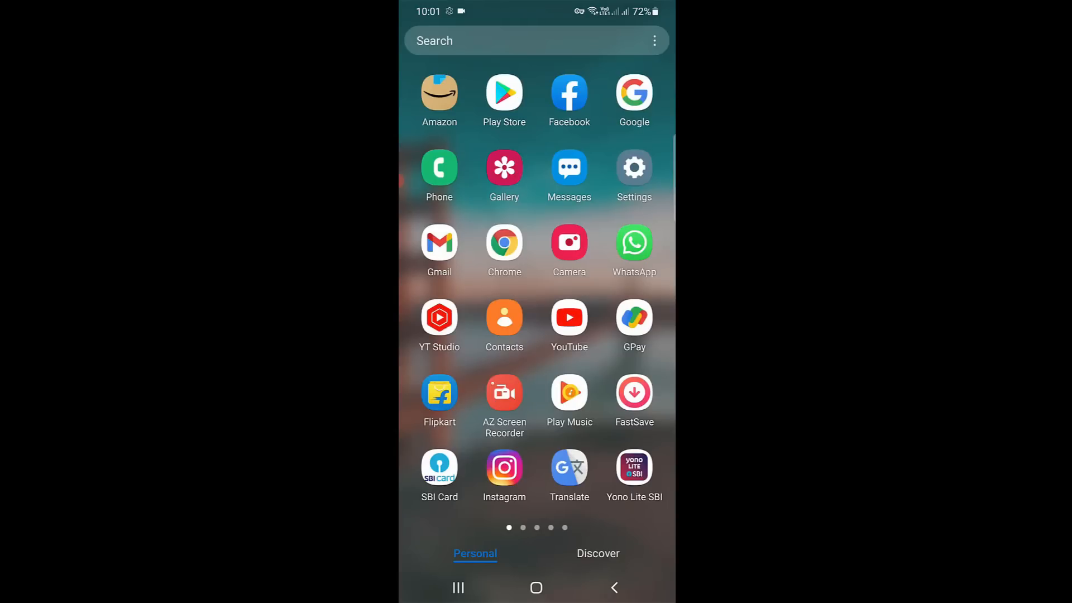
Launch Instagram and sign in with Continue with Facebook.
click(504, 472)
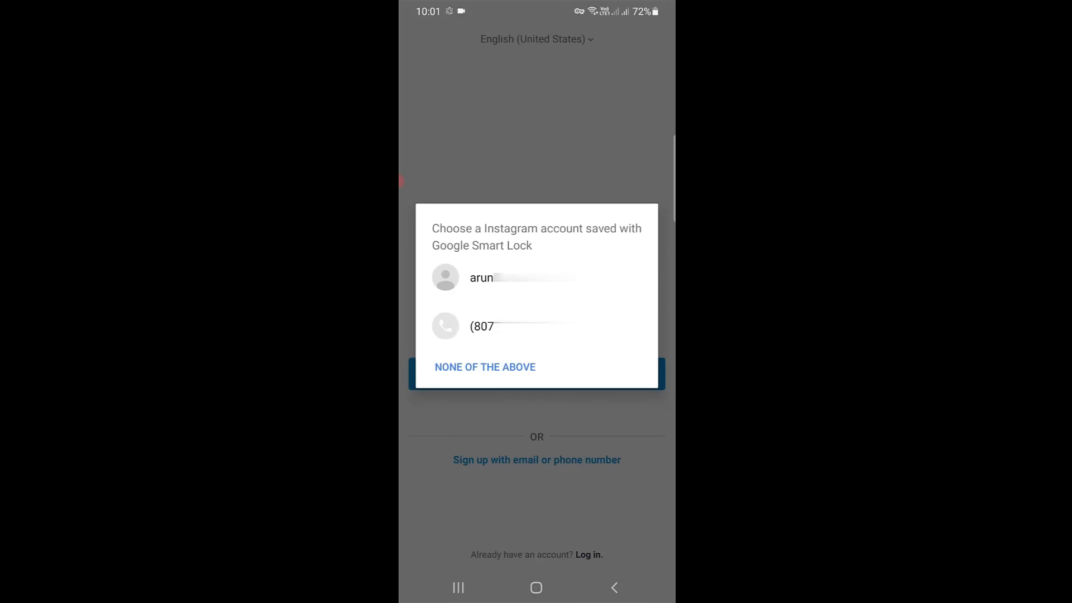
click(485, 368)
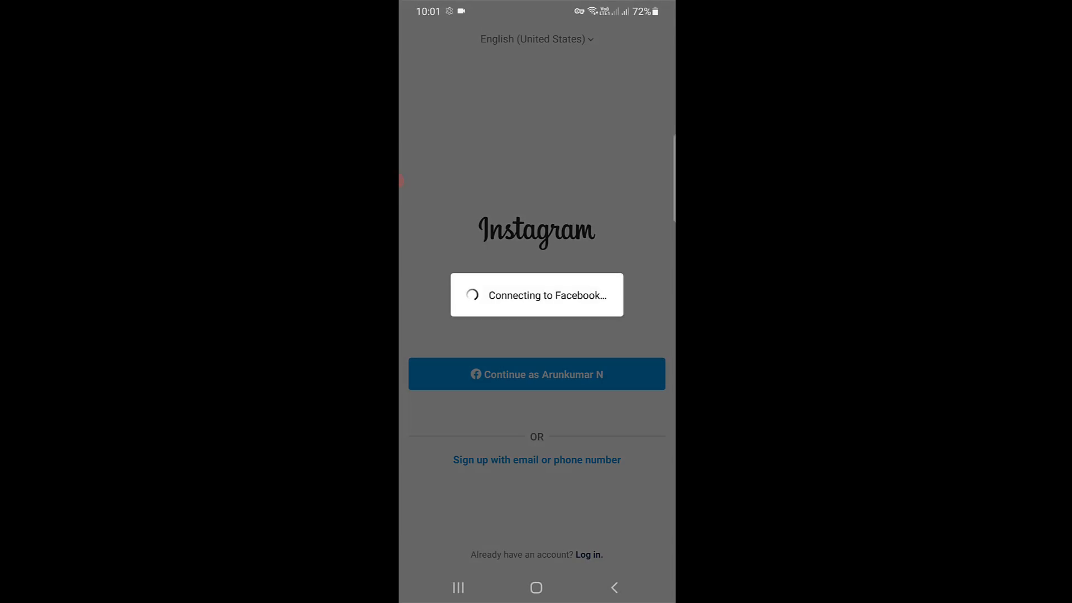
click(536, 374)
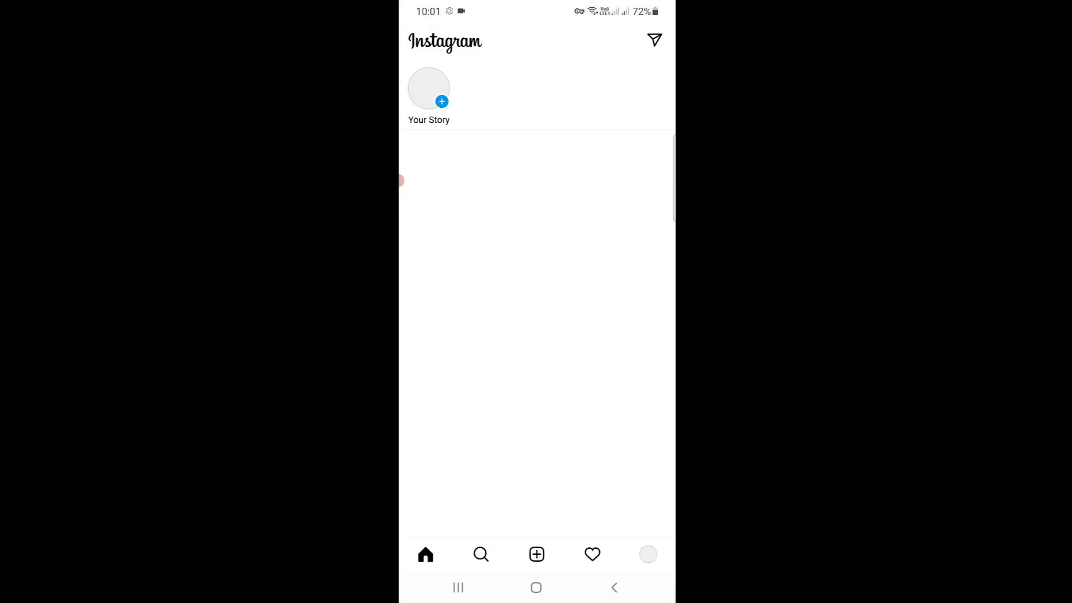